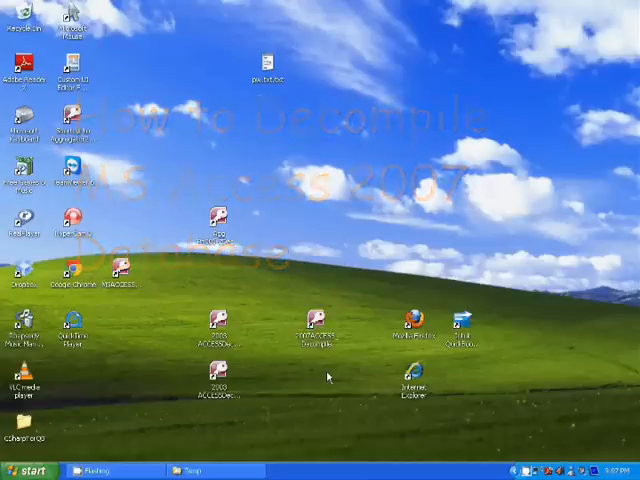
# - Inspect the properties of the Access /decompile shortcut on the desktop
pyautogui.rightClick(312, 324)
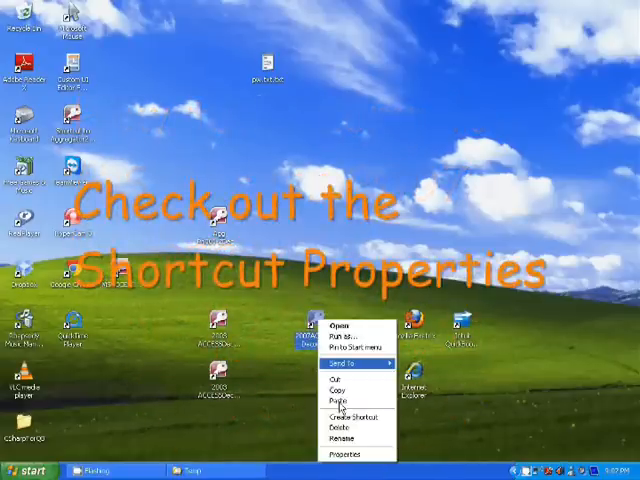
pyautogui.click(344, 454)
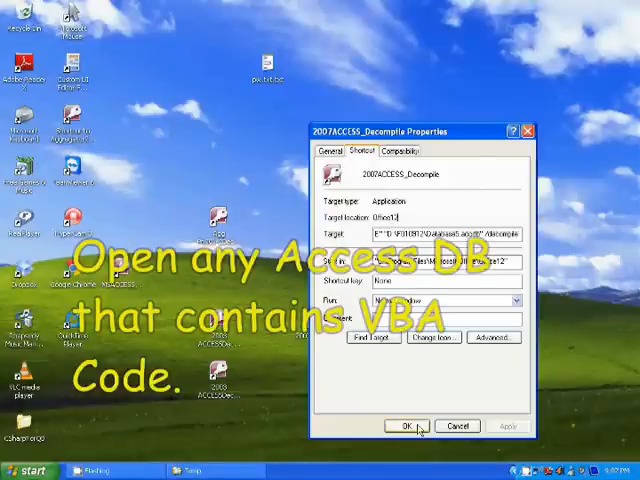
pyautogui.click(412, 424)
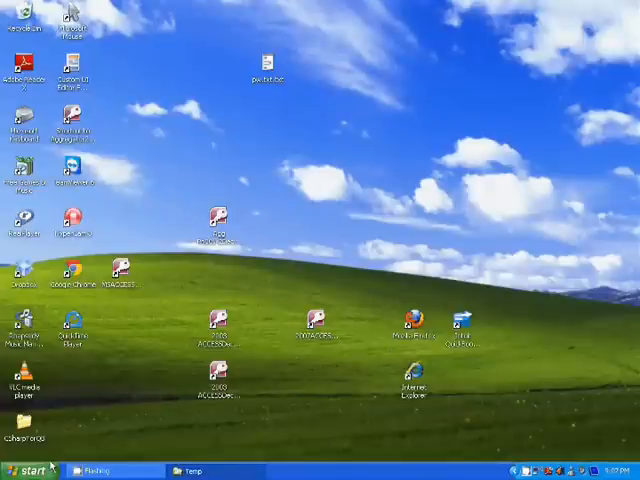
# - Launch Access 2007 from the Start menu and open the recent Aggregator Phase database
pyautogui.click(38, 464)
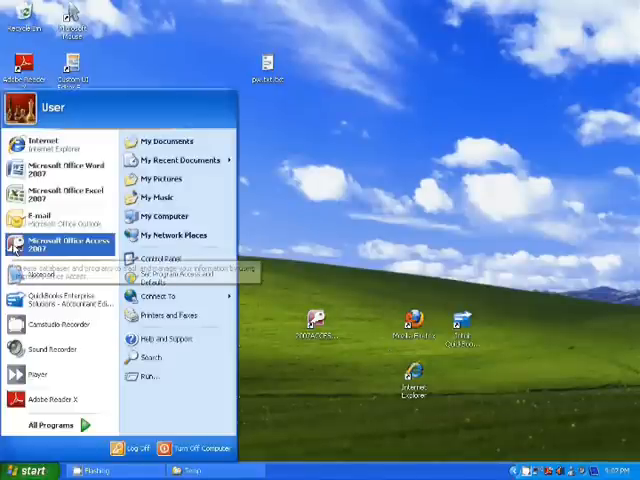
pyautogui.click(64, 244)
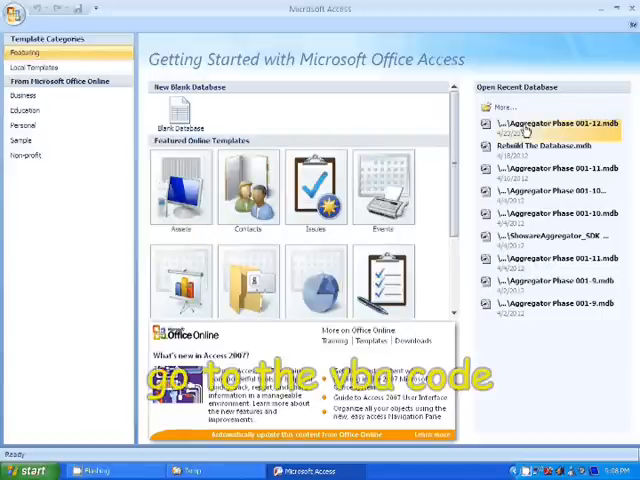
pyautogui.moveTo(536, 128)
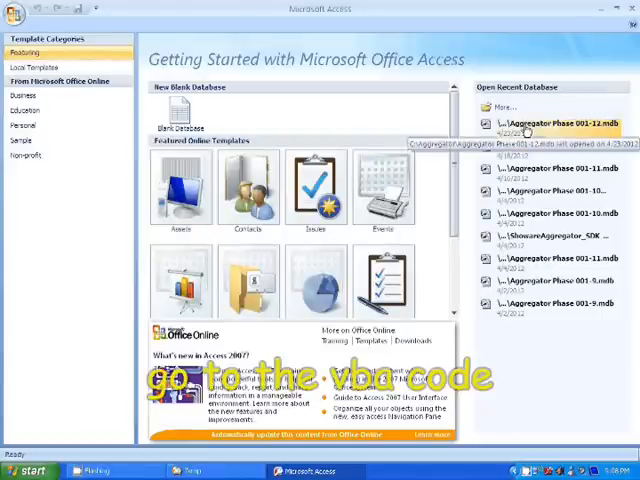
pyautogui.click(548, 122)
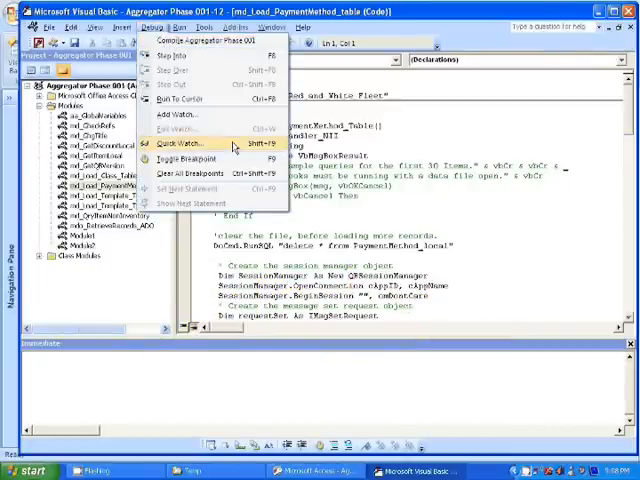
pyautogui.moveTo(200, 42)
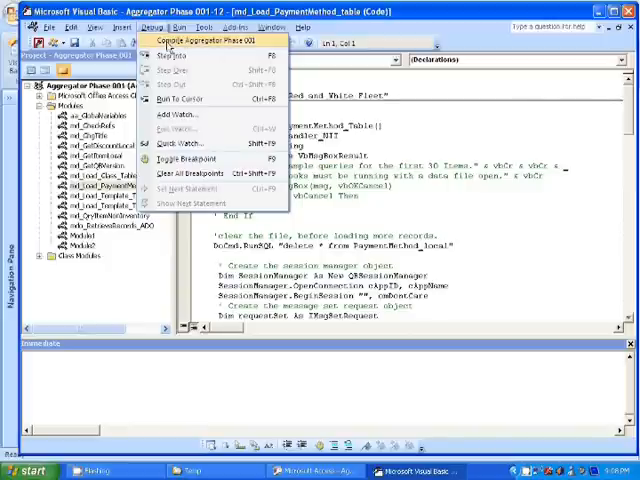
pyautogui.moveTo(196, 48)
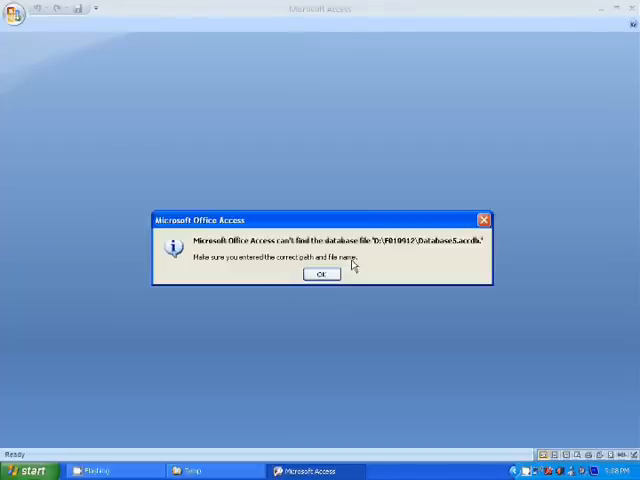
# - Dismiss the 'can't find the database file' warning and reopen the VBA code via Database Tools
pyautogui.click(320, 276)
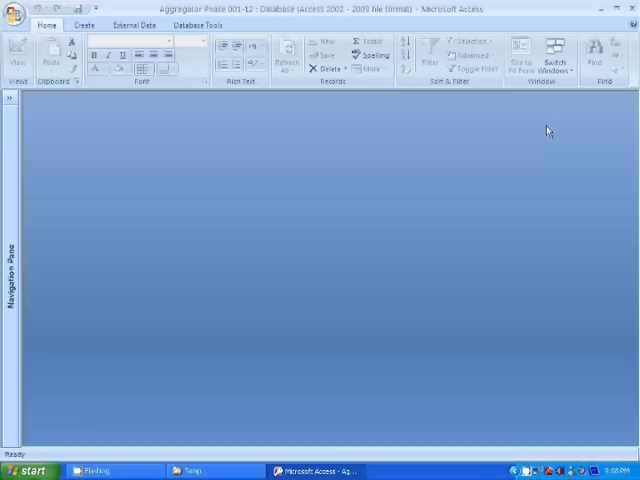
pyautogui.click(192, 24)
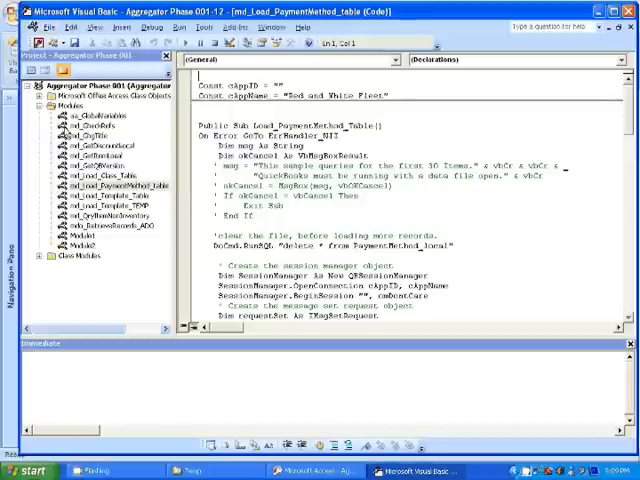
# - Close the VBA editor back to Access, then exit Access from the Office button
pyautogui.click(44, 24)
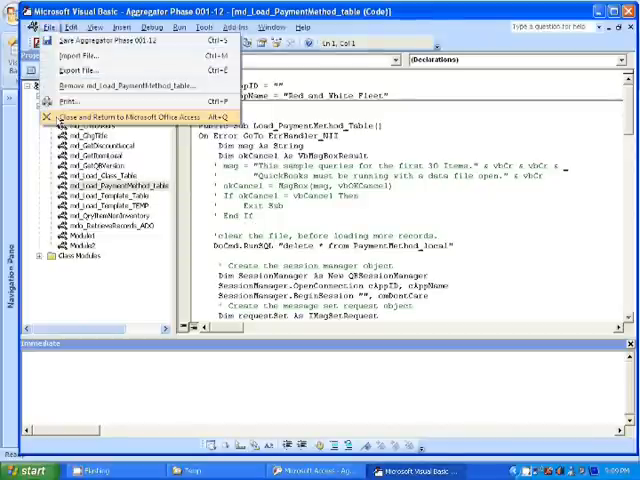
pyautogui.click(128, 116)
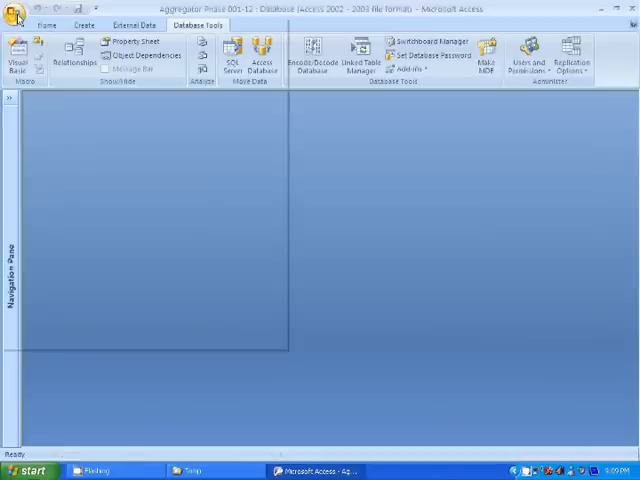
pyautogui.click(12, 12)
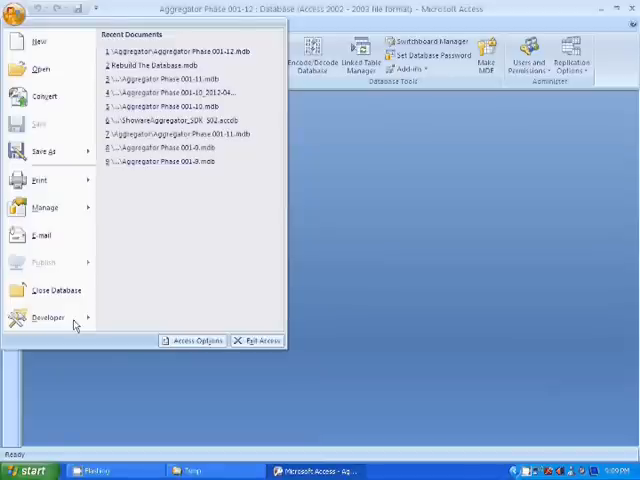
pyautogui.moveTo(332, 300)
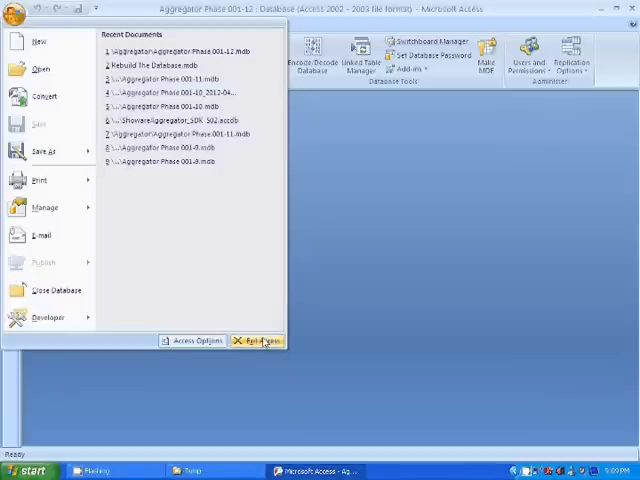
pyautogui.click(252, 340)
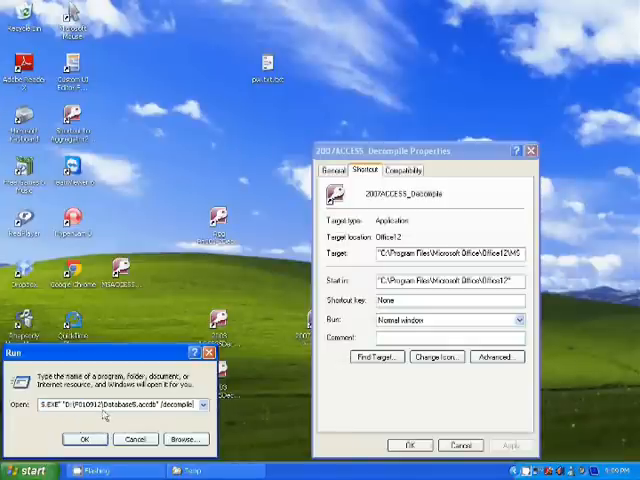
pyautogui.moveTo(156, 228)
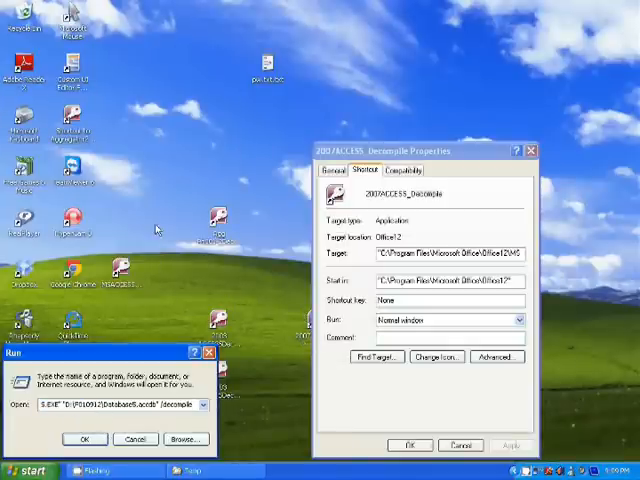